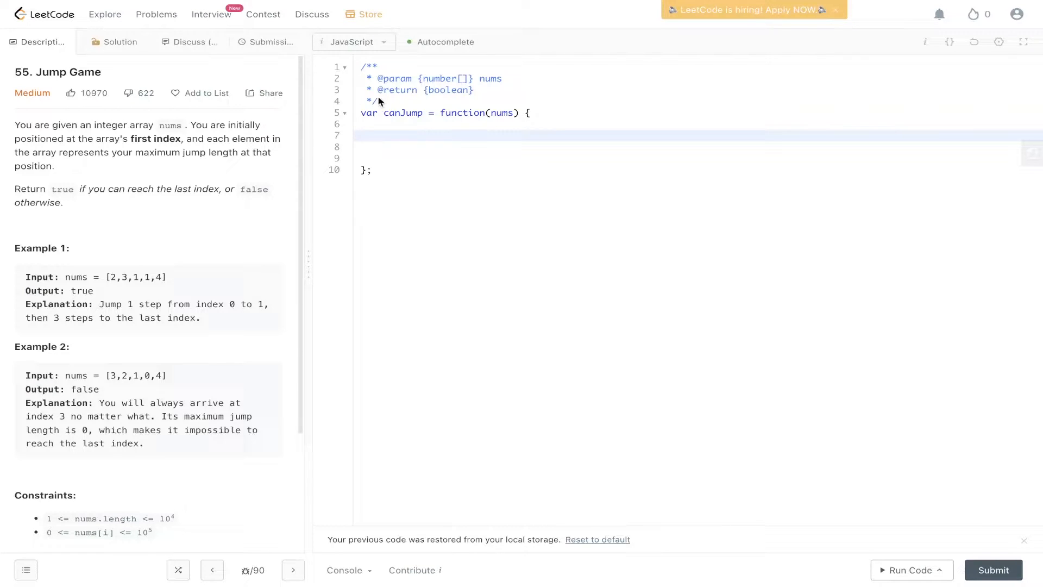
mouse_move(254, 208)
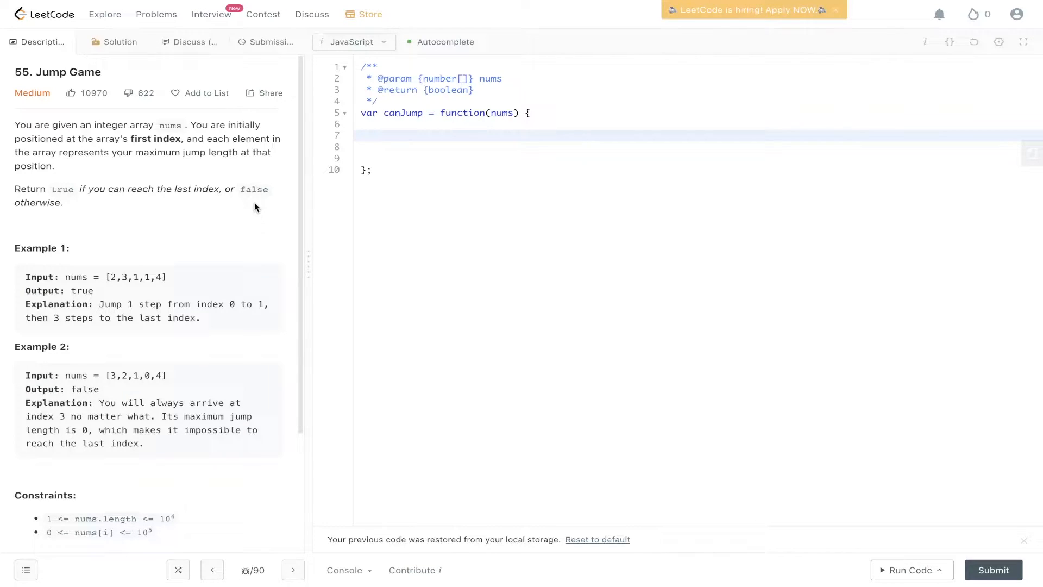
mouse_move(239, 156)
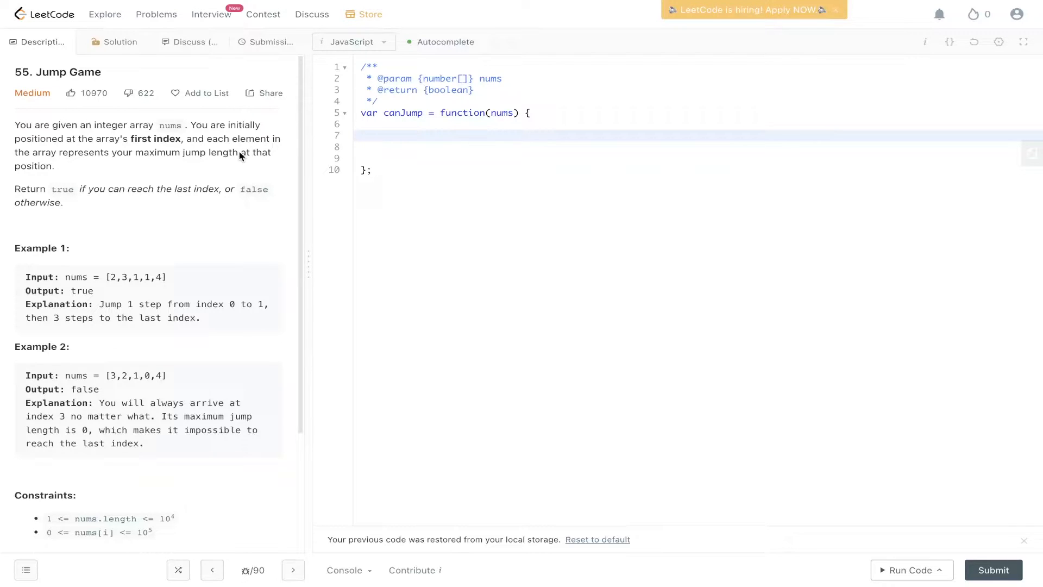
mouse_move(247, 179)
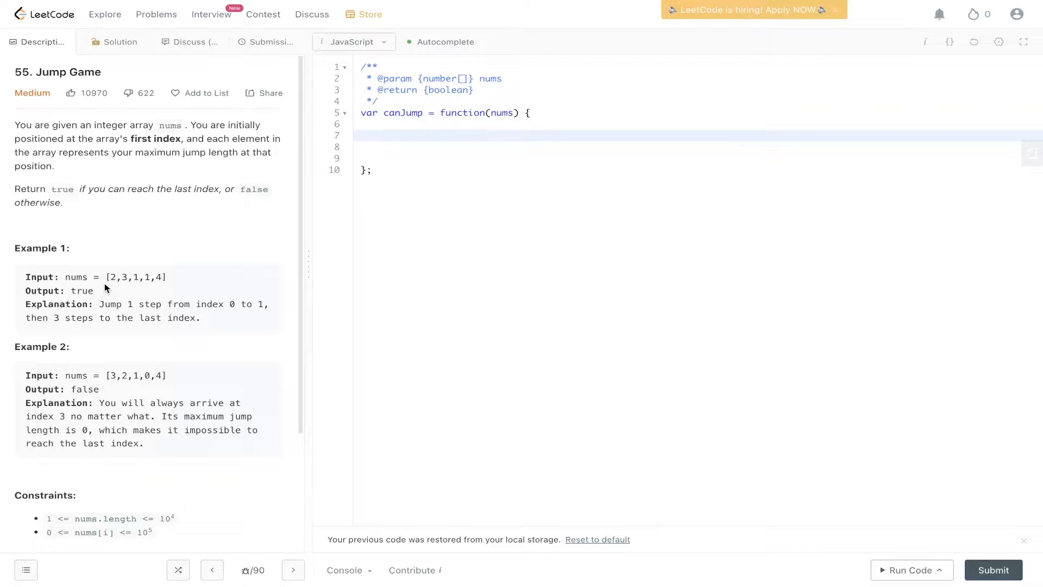
mouse_move(149, 295)
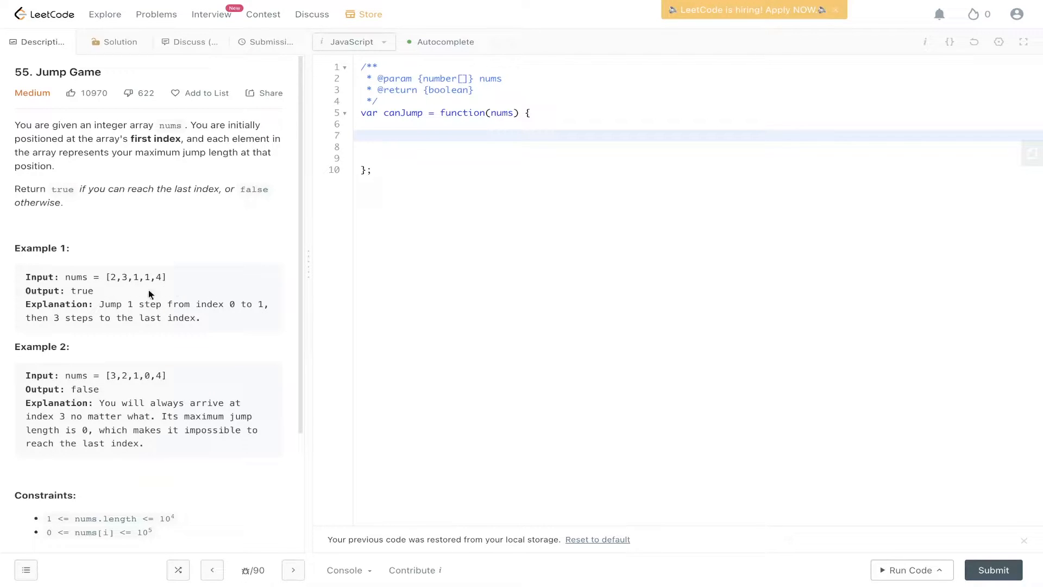
mouse_move(110, 301)
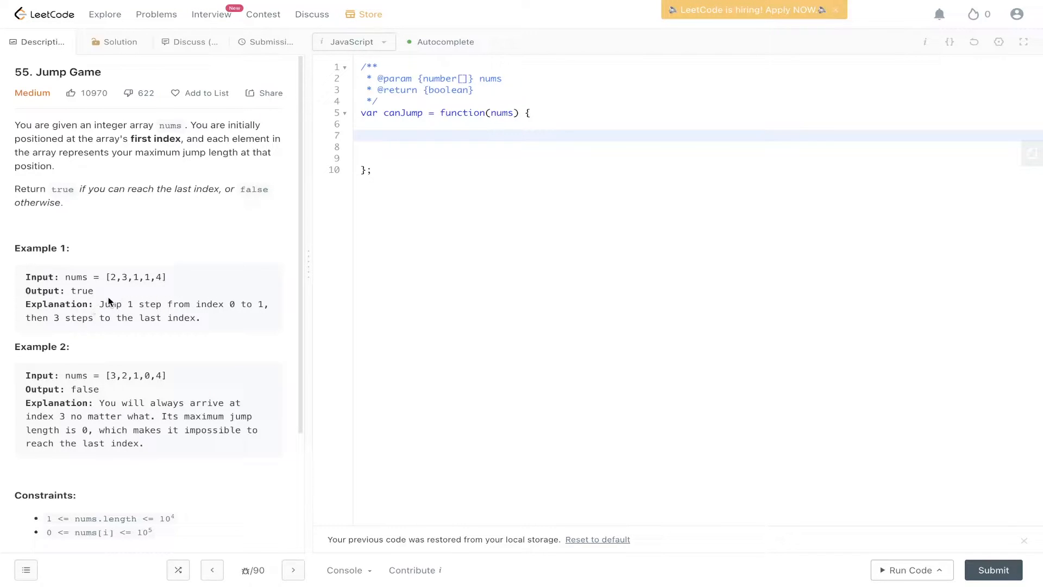
mouse_move(115, 277)
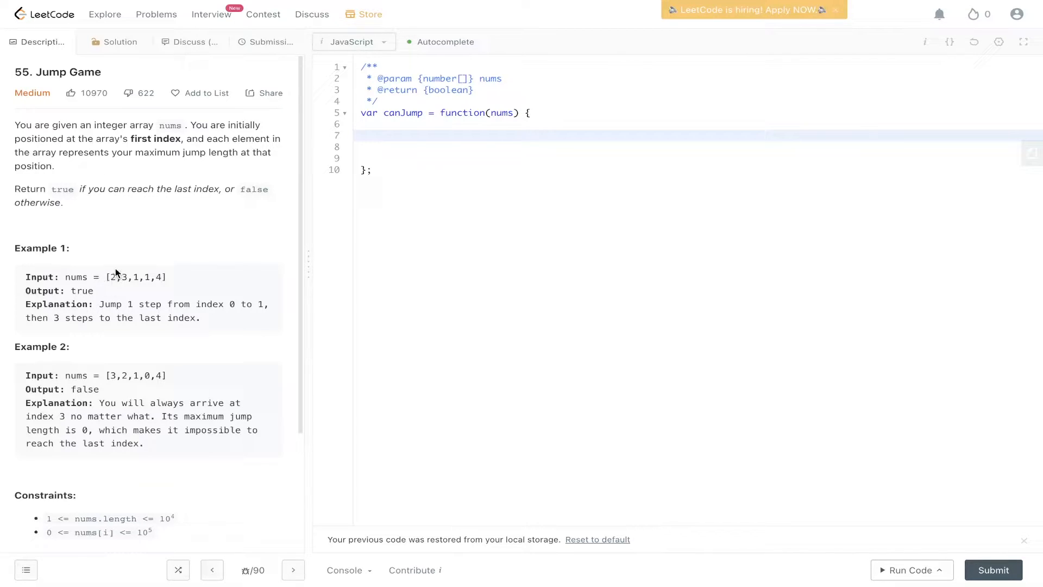
mouse_move(162, 282)
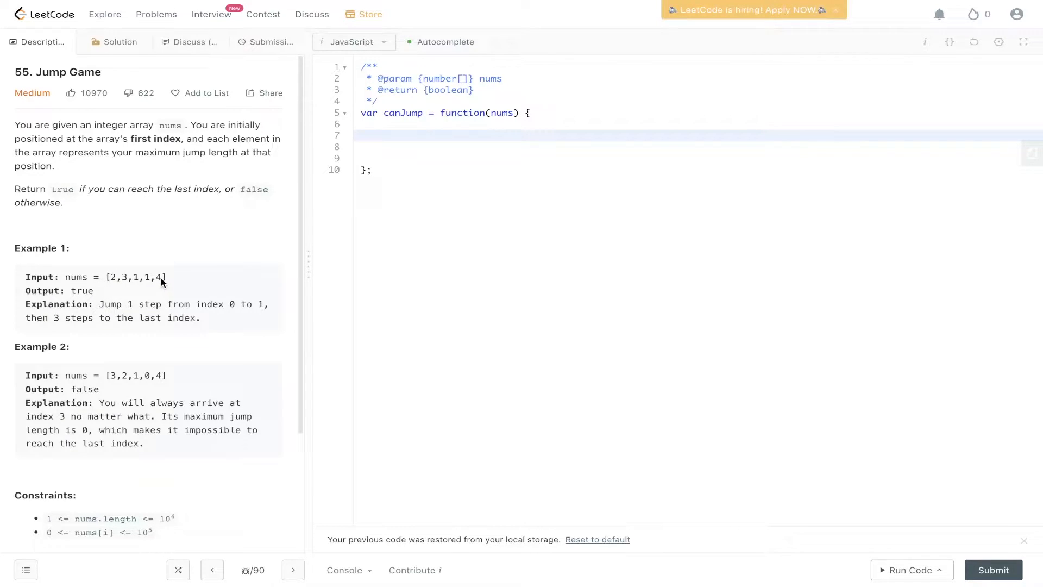
mouse_move(112, 287)
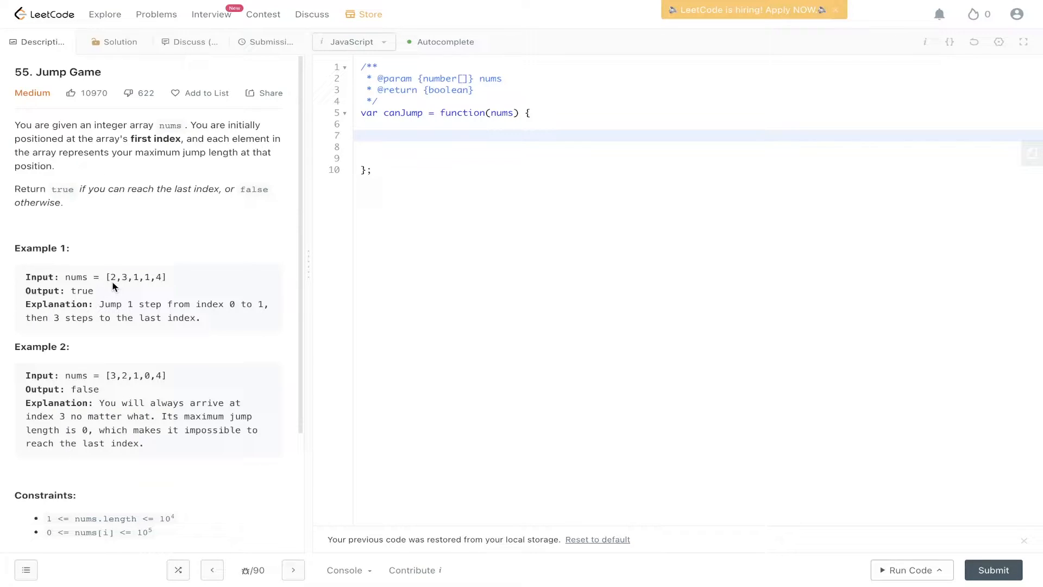
mouse_move(138, 287)
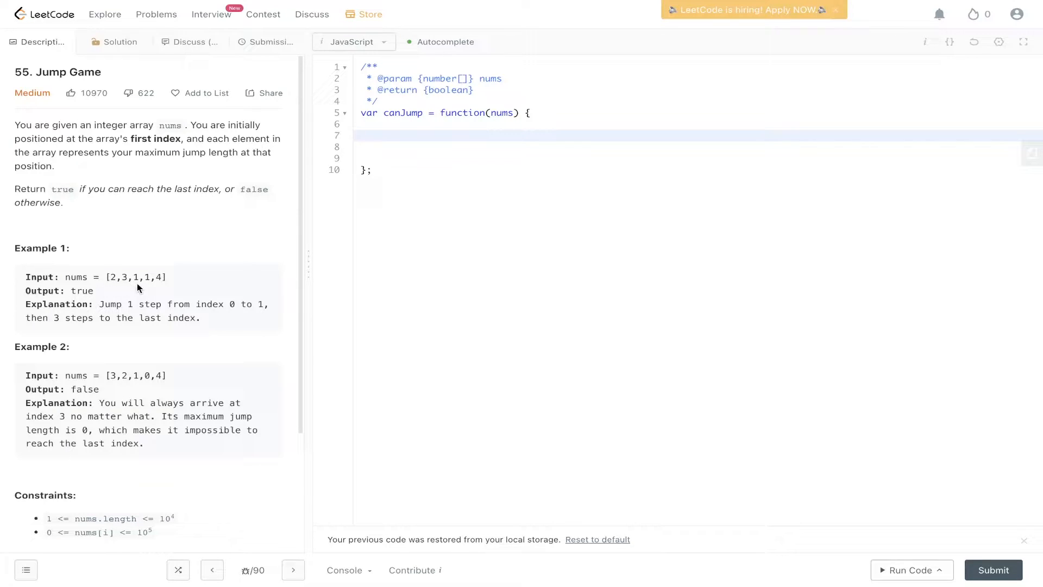
mouse_move(156, 285)
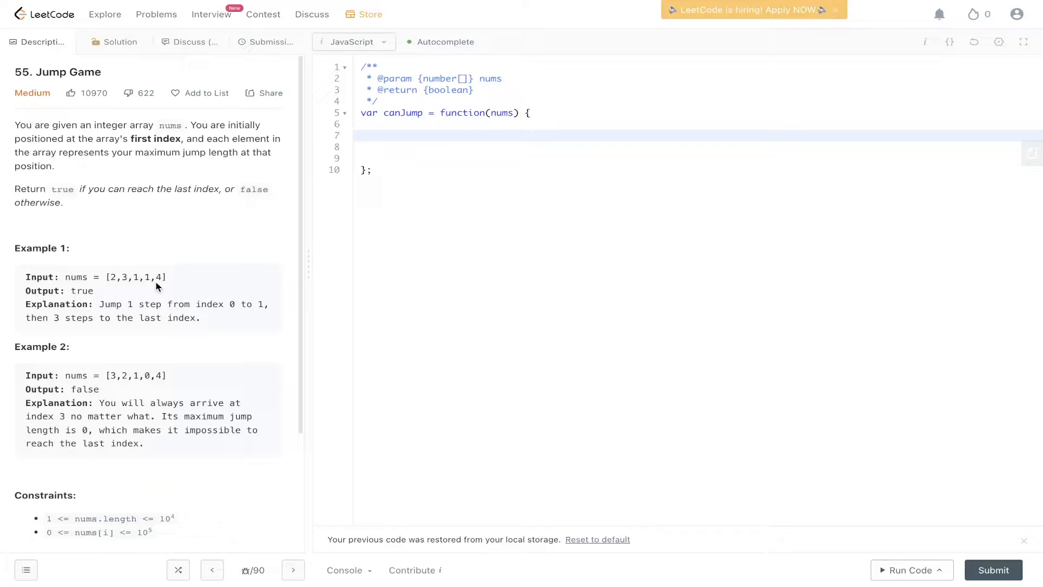
mouse_move(140, 283)
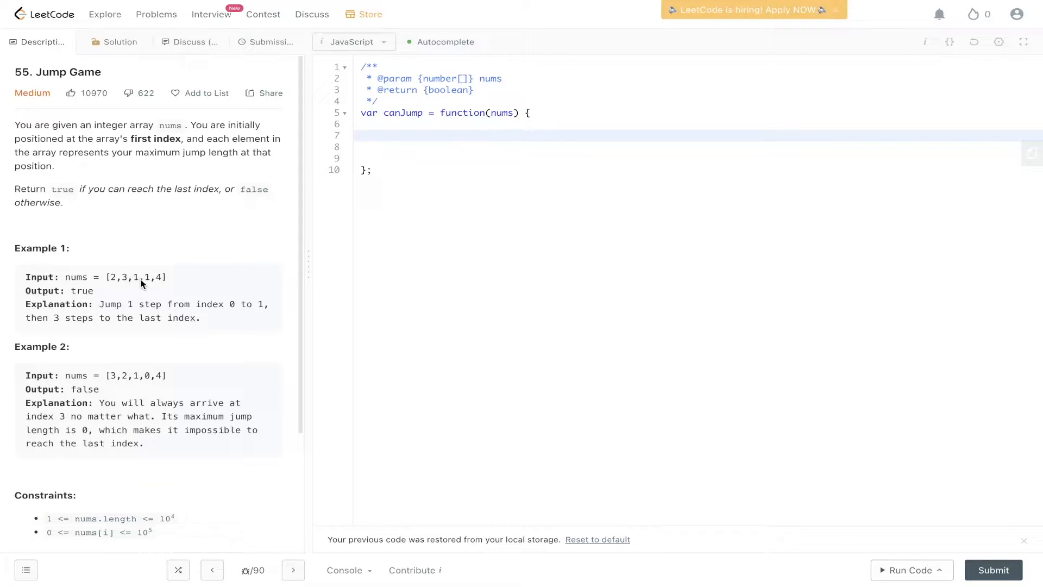
mouse_move(198, 295)
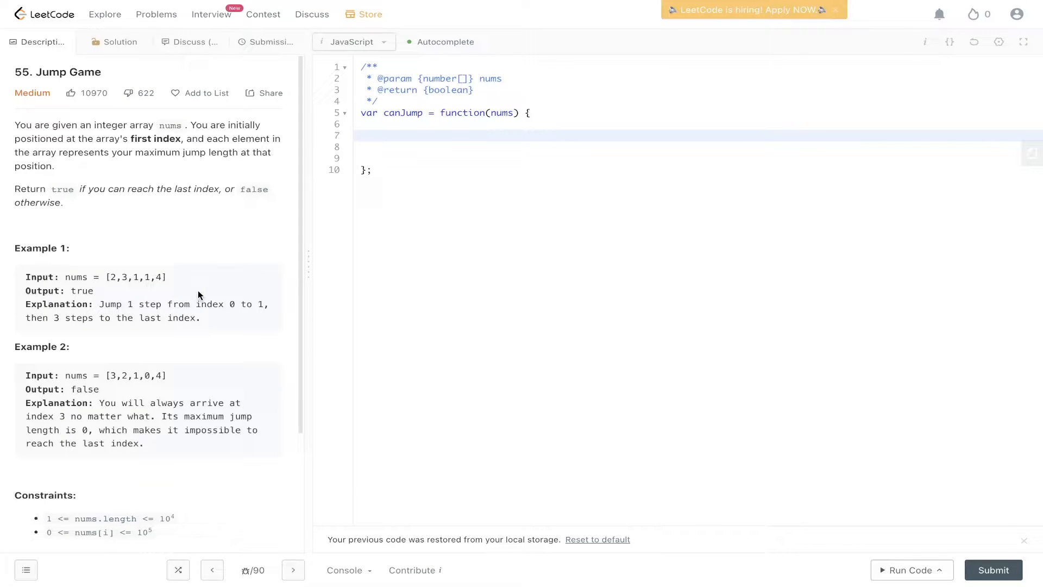
mouse_move(115, 267)
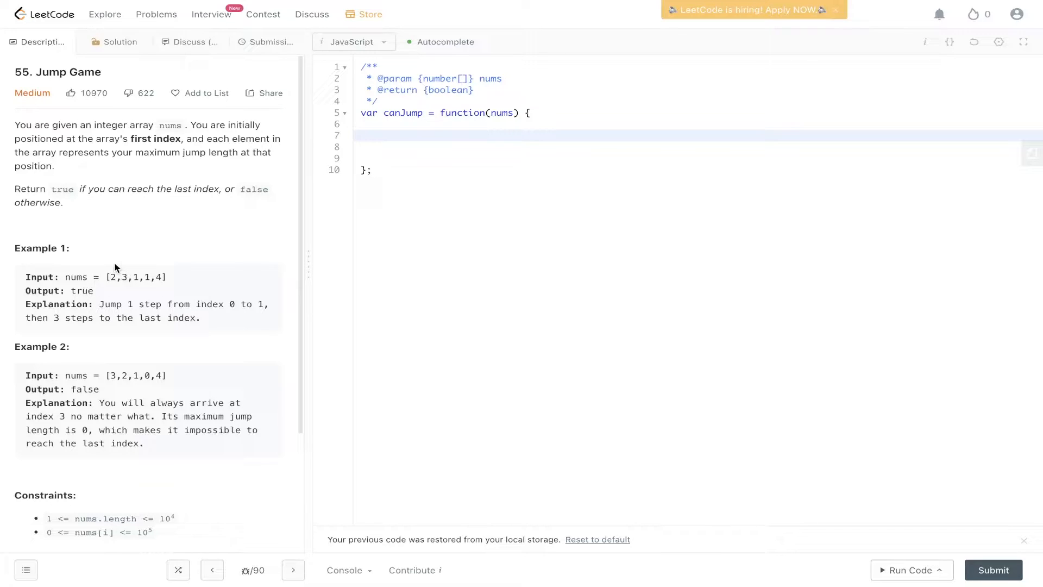
mouse_move(162, 271)
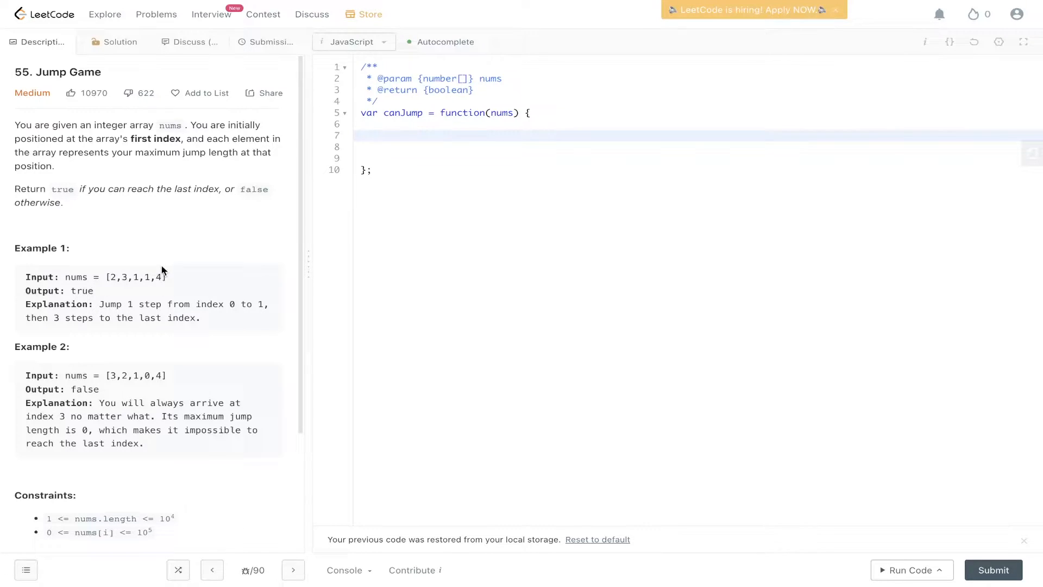
- Scroll the Description panel to Example 2, the constraints and the acceptance stats
scroll(down, 3)
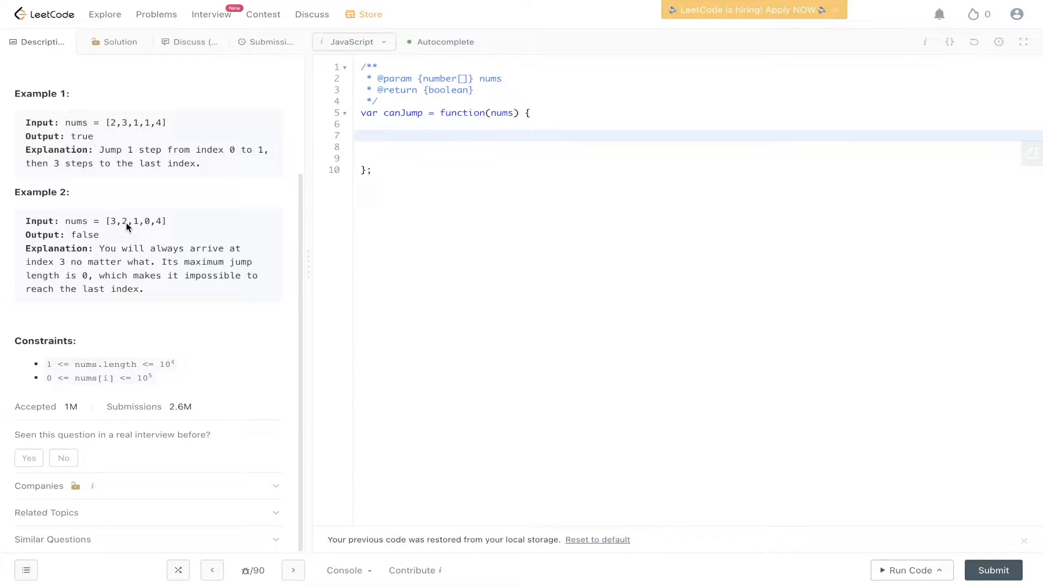
mouse_move(148, 230)
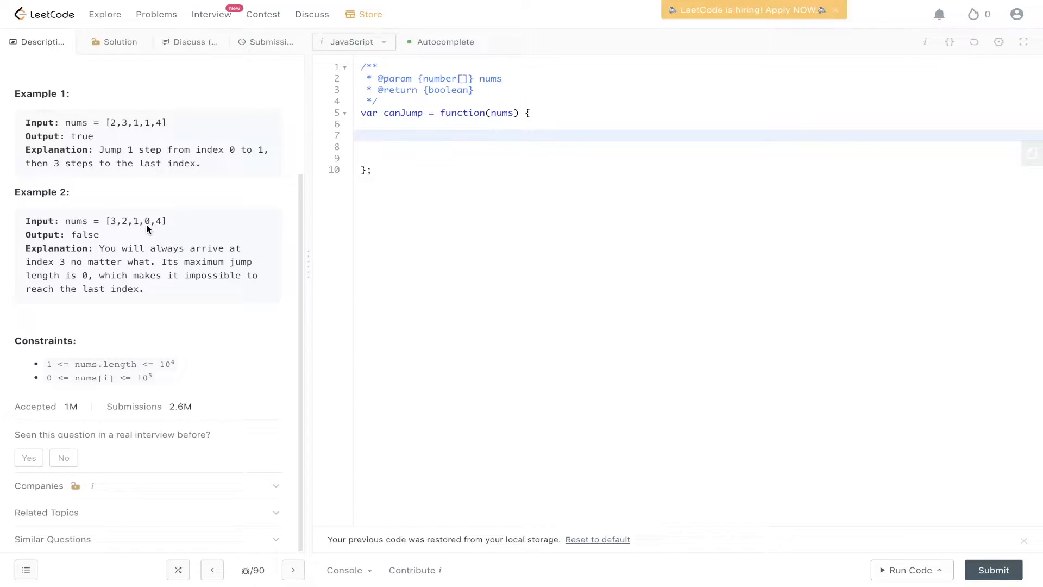
mouse_move(122, 231)
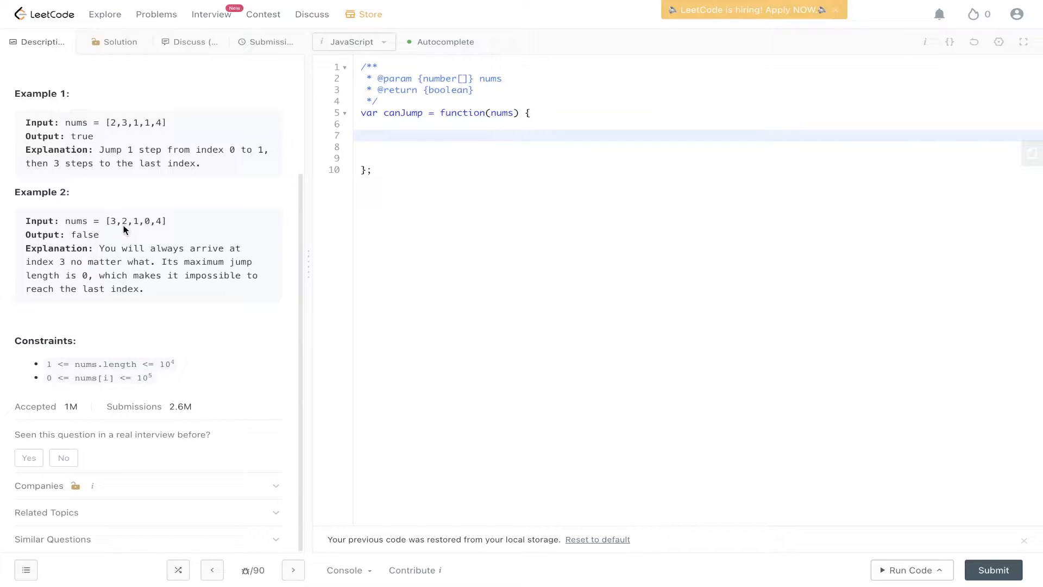
mouse_move(149, 227)
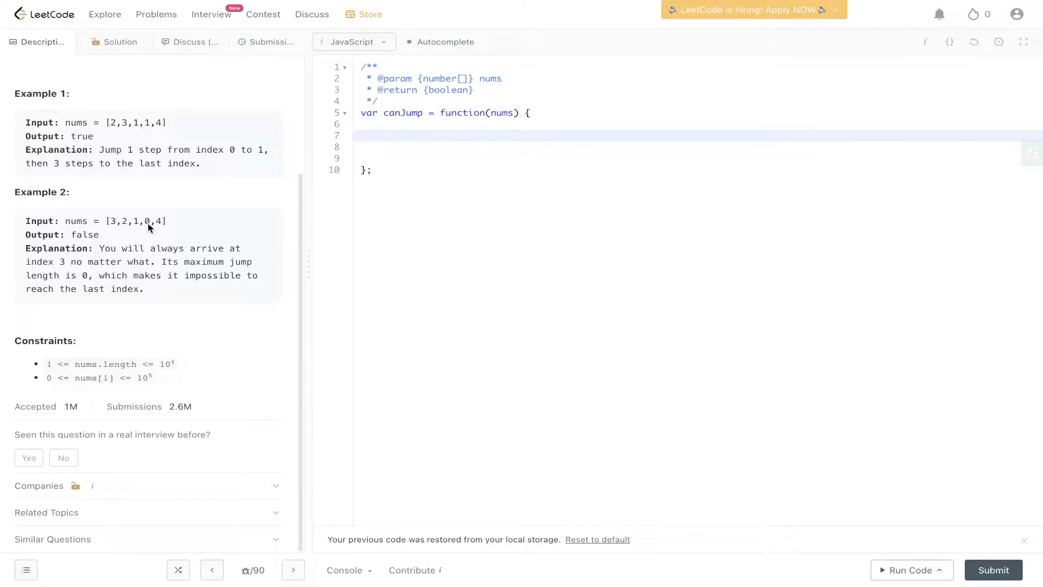
mouse_move(138, 223)
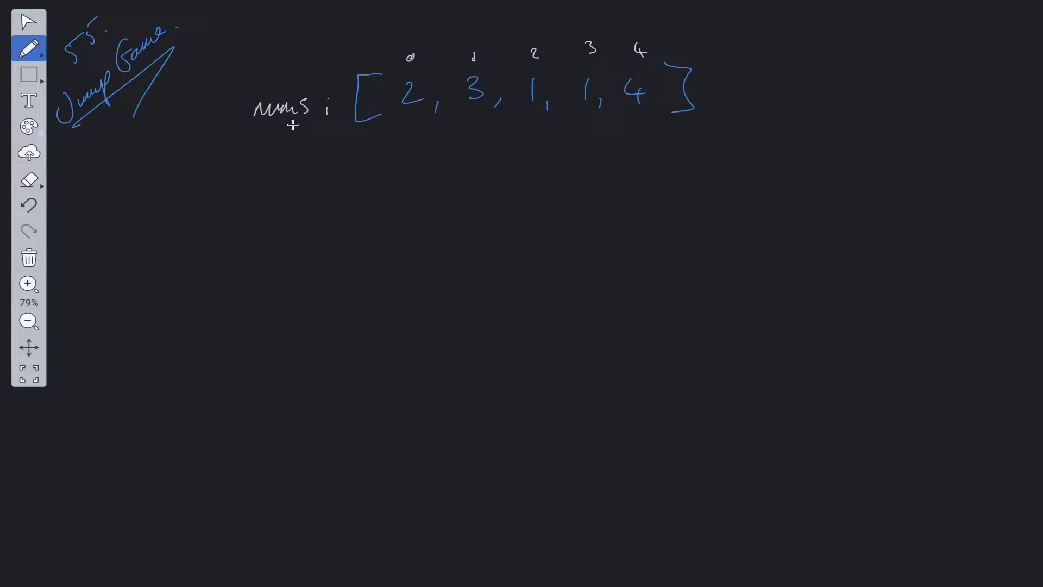
mouse_move(438, 164)
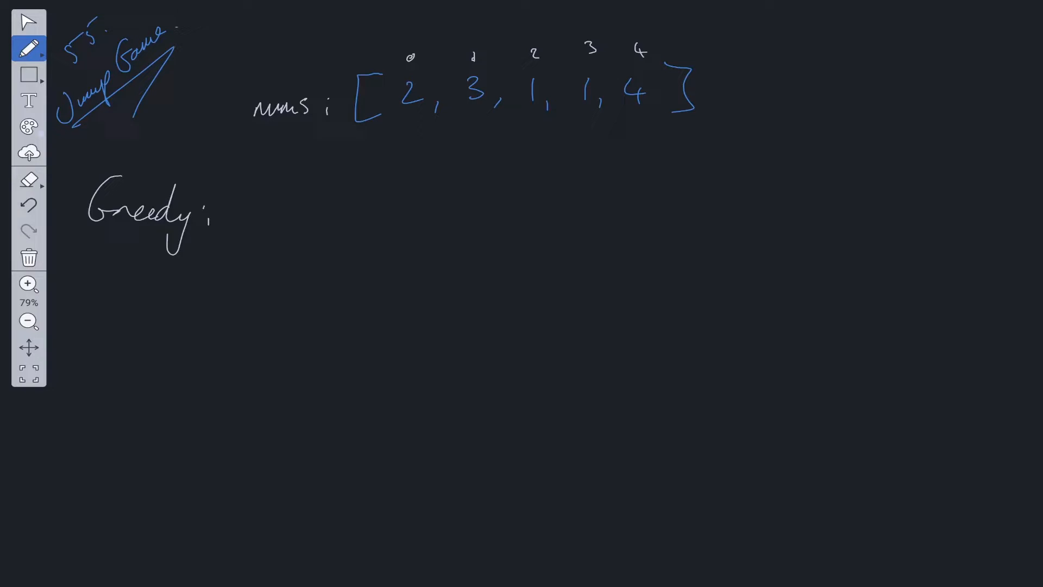
mouse_move(501, 147)
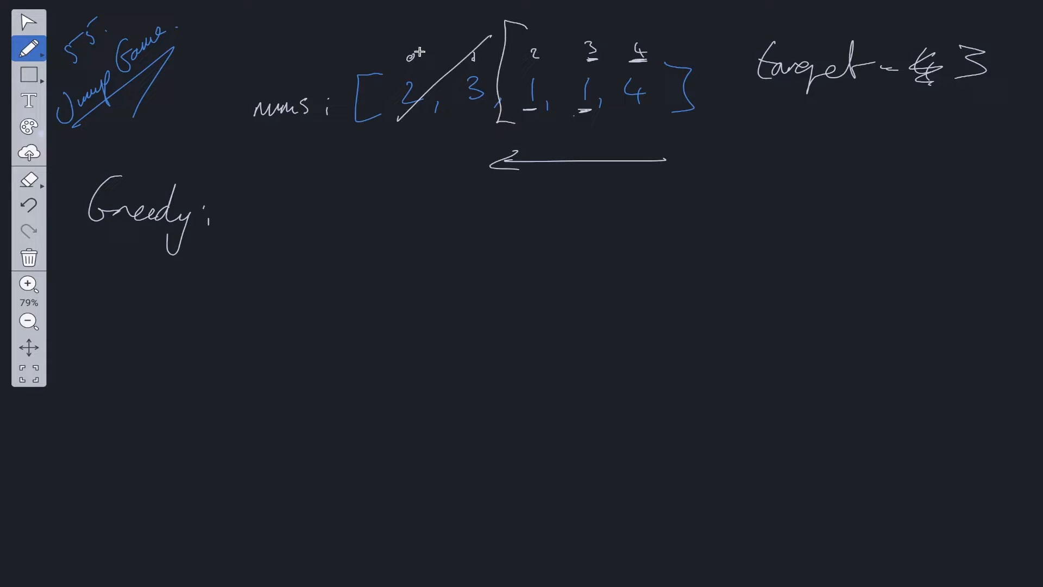
drag(473, 50, 433, 120)
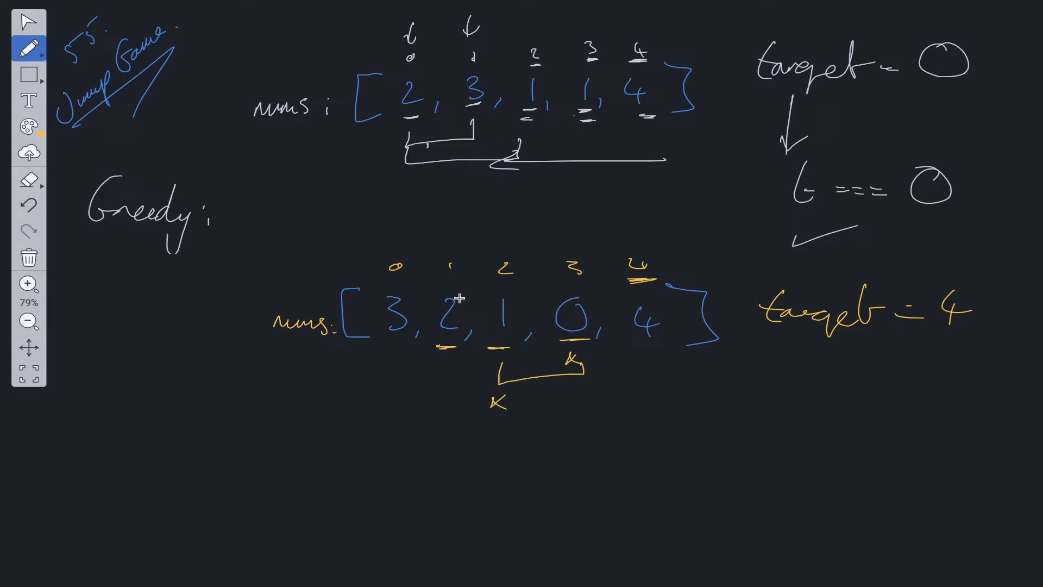
mouse_move(624, 279)
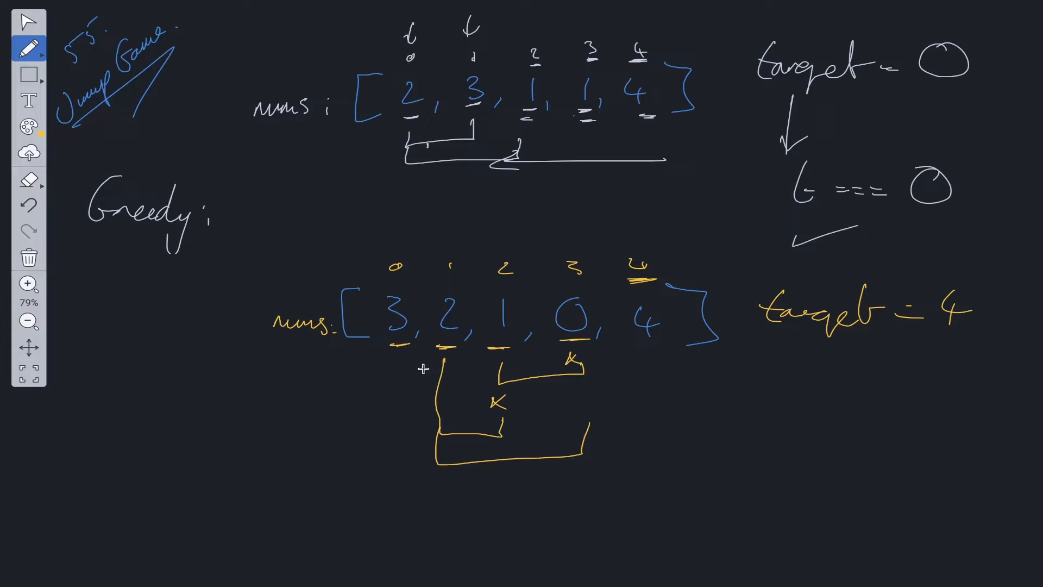
mouse_move(413, 299)
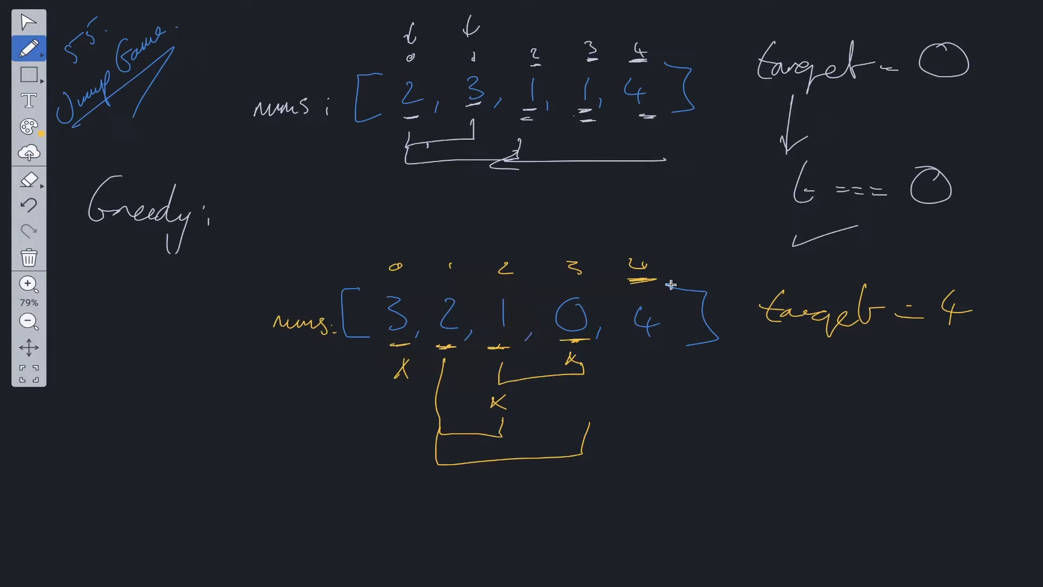
mouse_move(751, 270)
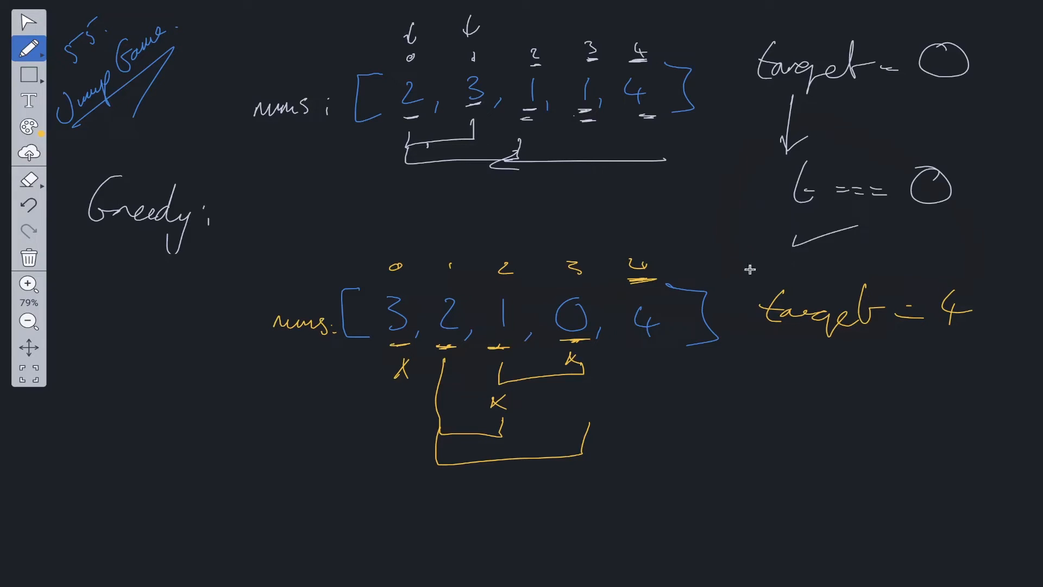
mouse_move(753, 376)
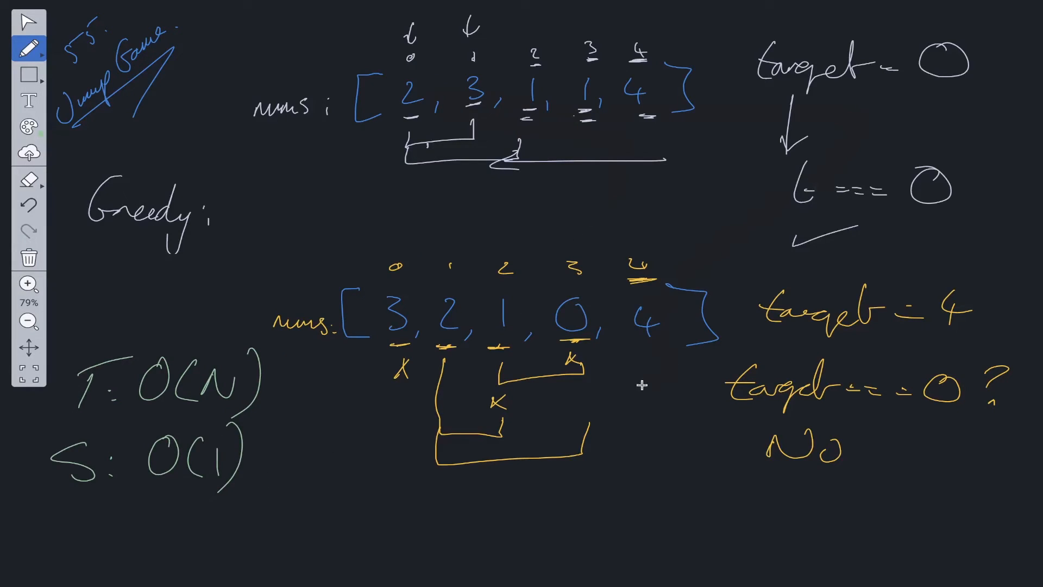
mouse_move(617, 386)
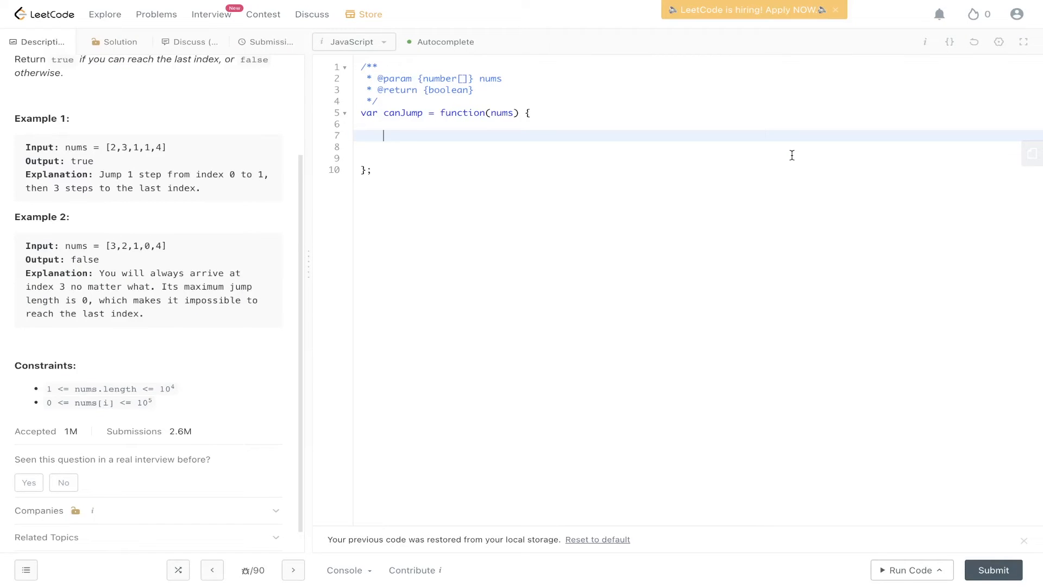
- Declare target = nums.length-1 and a backward for loop from nums.length-1 down to 0
text(let target)
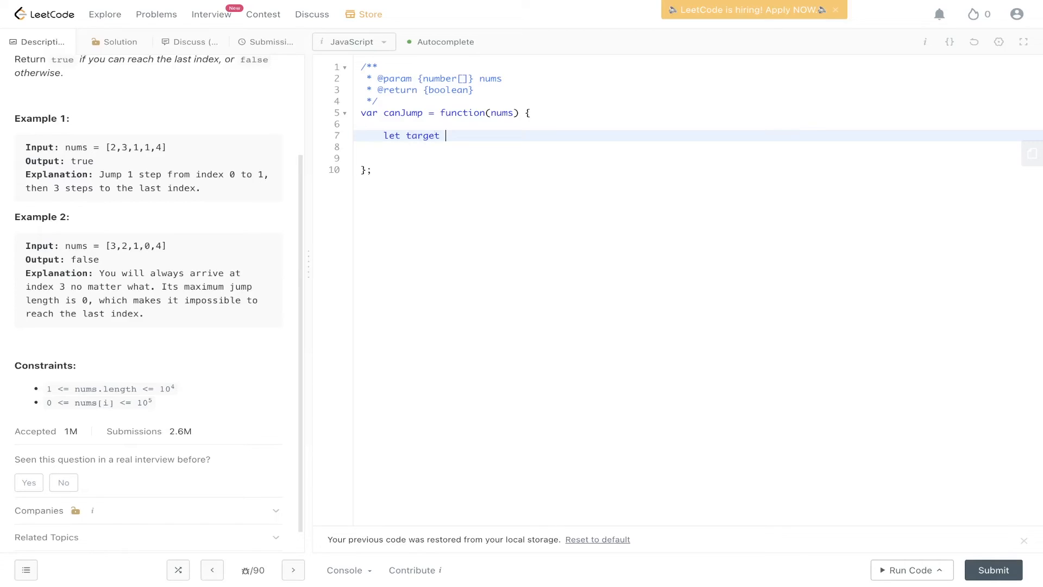
text(= nums.length-1;)
click(702, 158)
text(for(let )
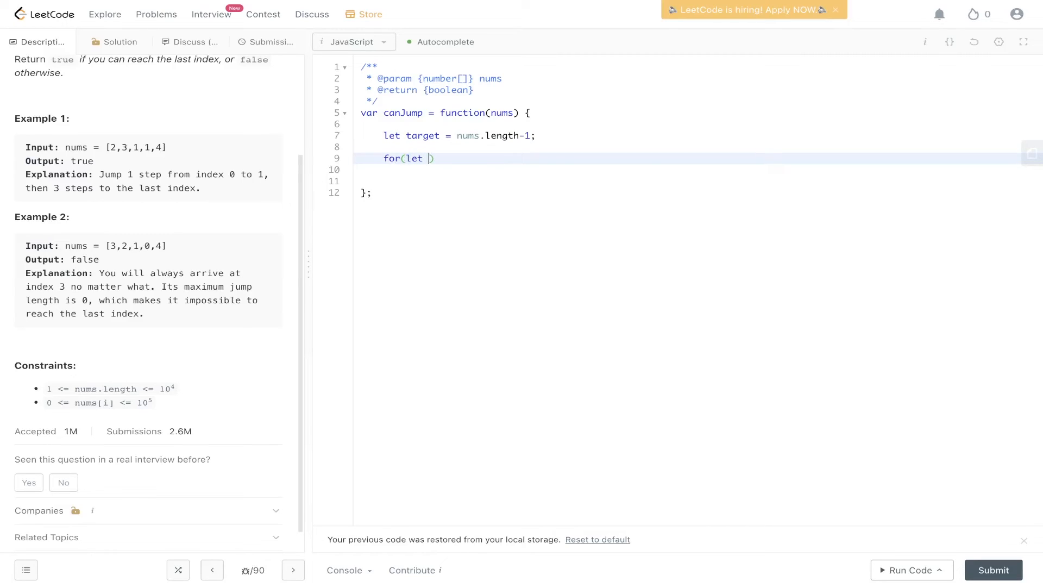
text(i = nums)
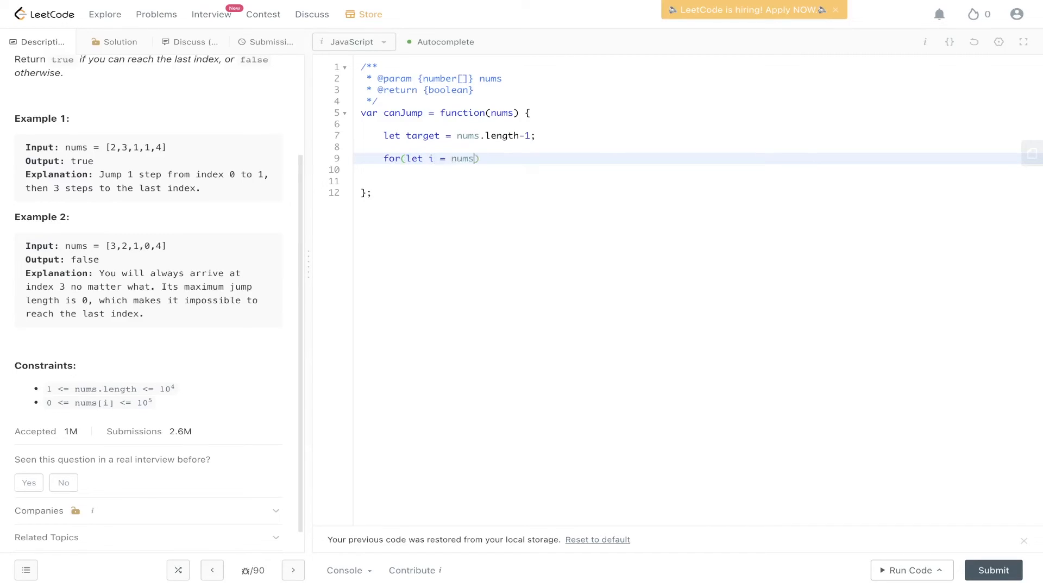
text(.length-1; i)
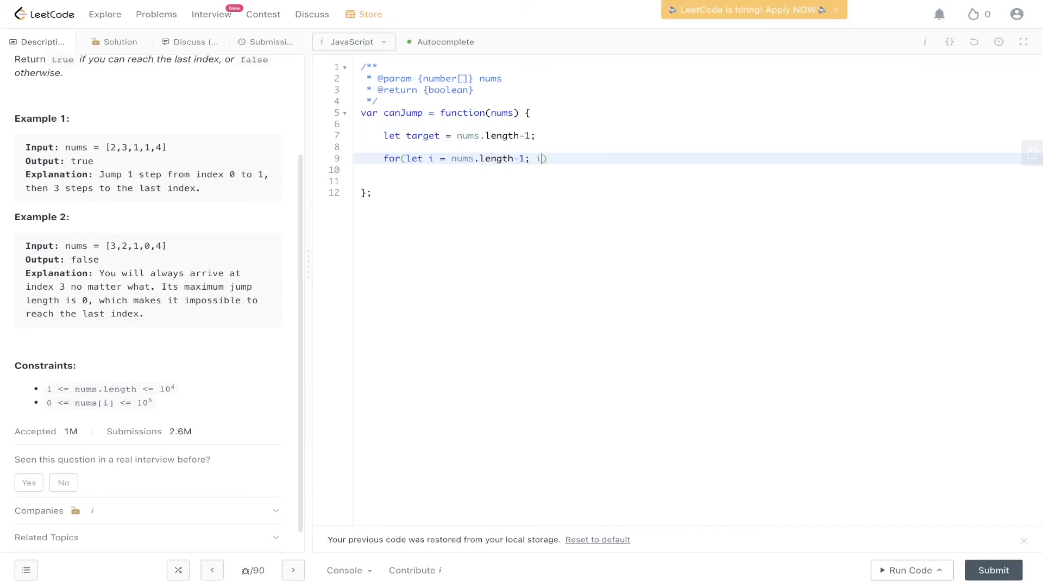
text(>=0; i)
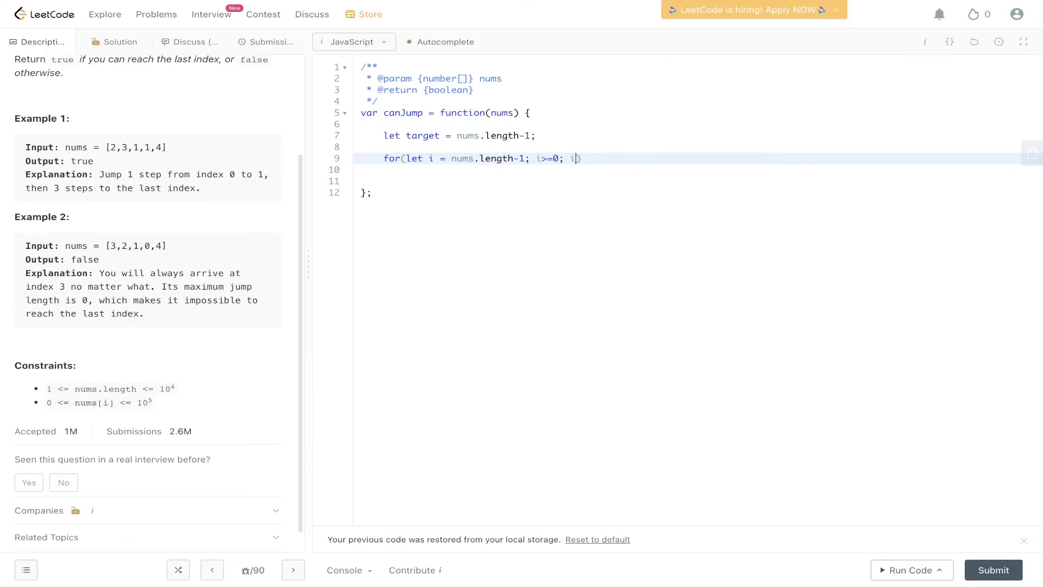
text(--){)
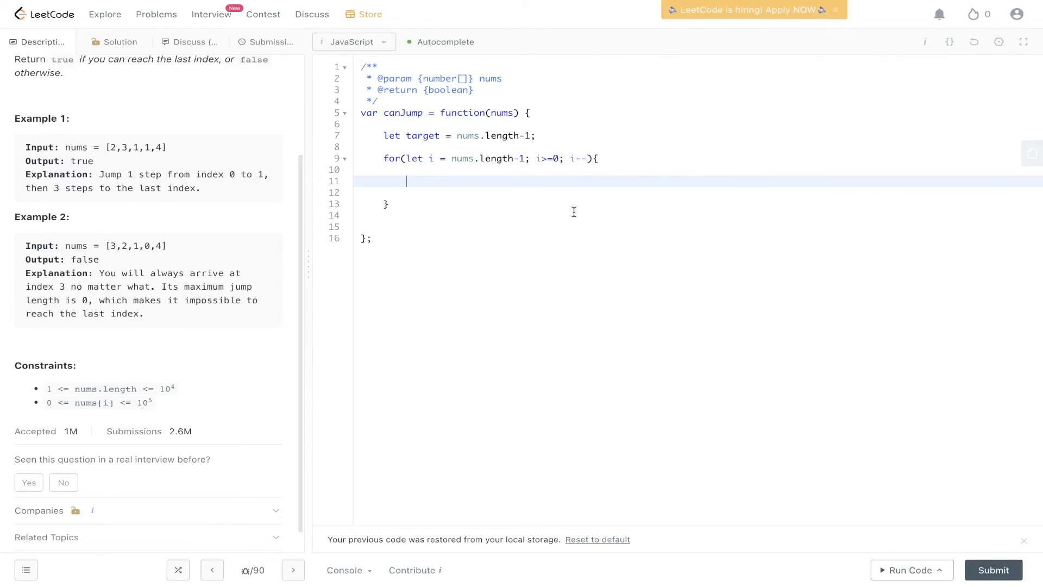
- Inside the loop move target to i when reachable, then return target === 0
text(if)
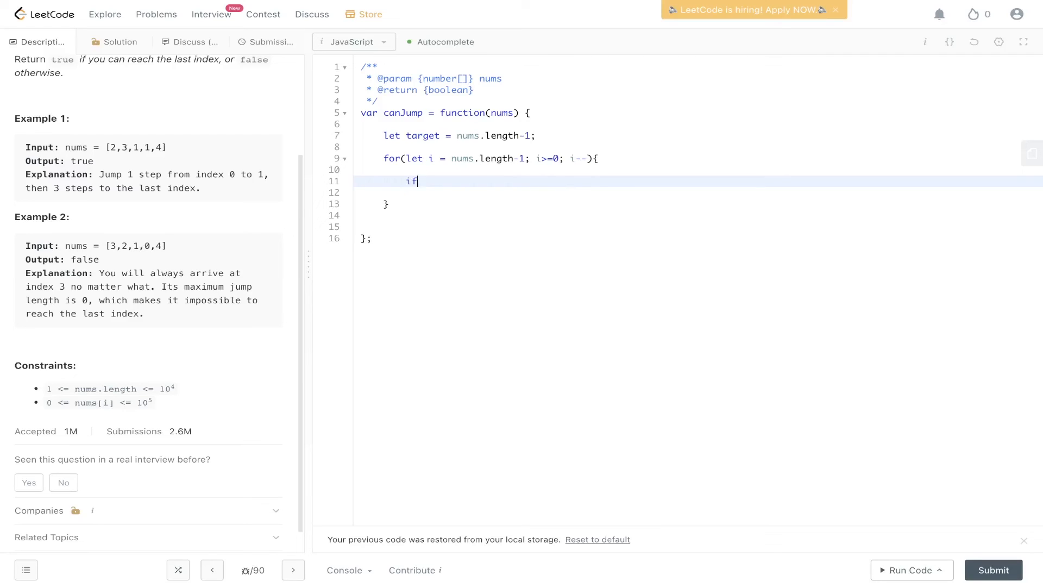
text((i =)
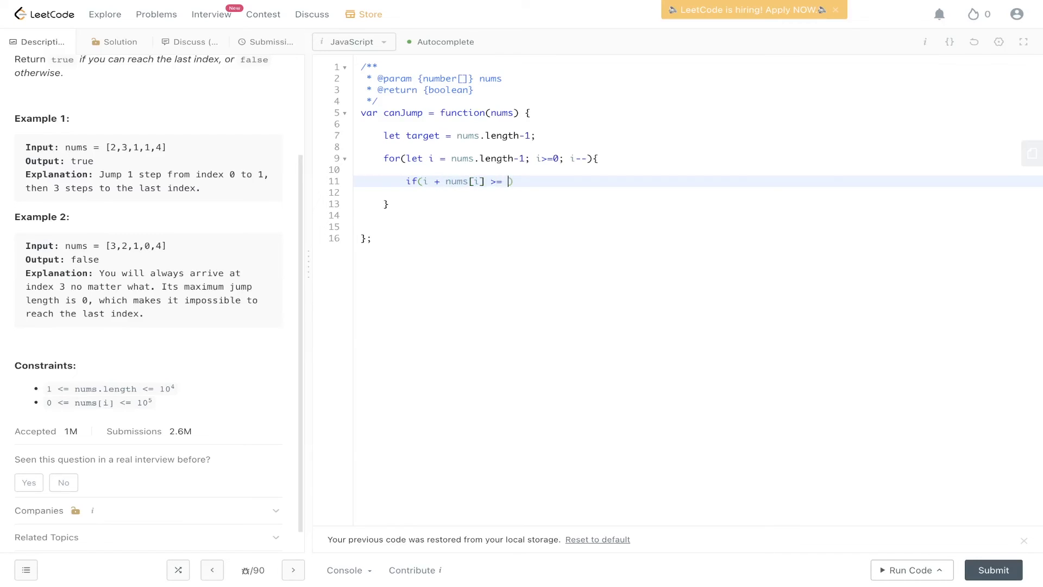
text(target){)
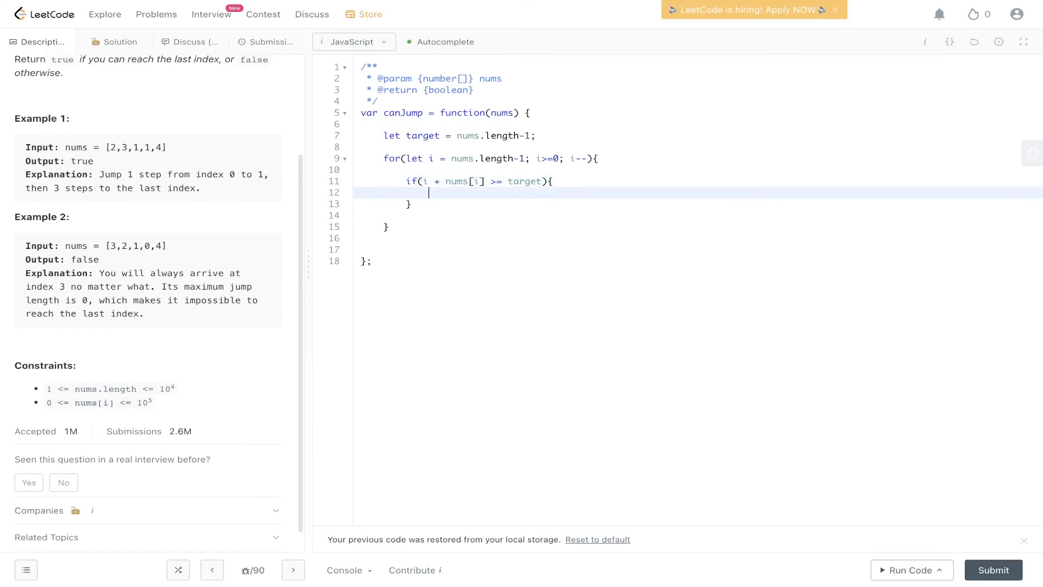
text(target =)
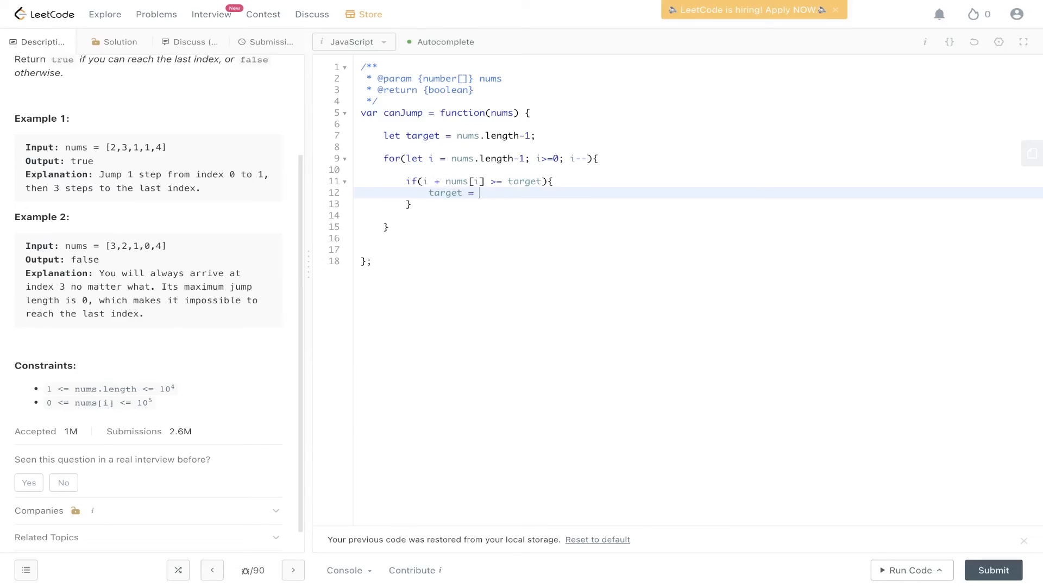
text(i;)
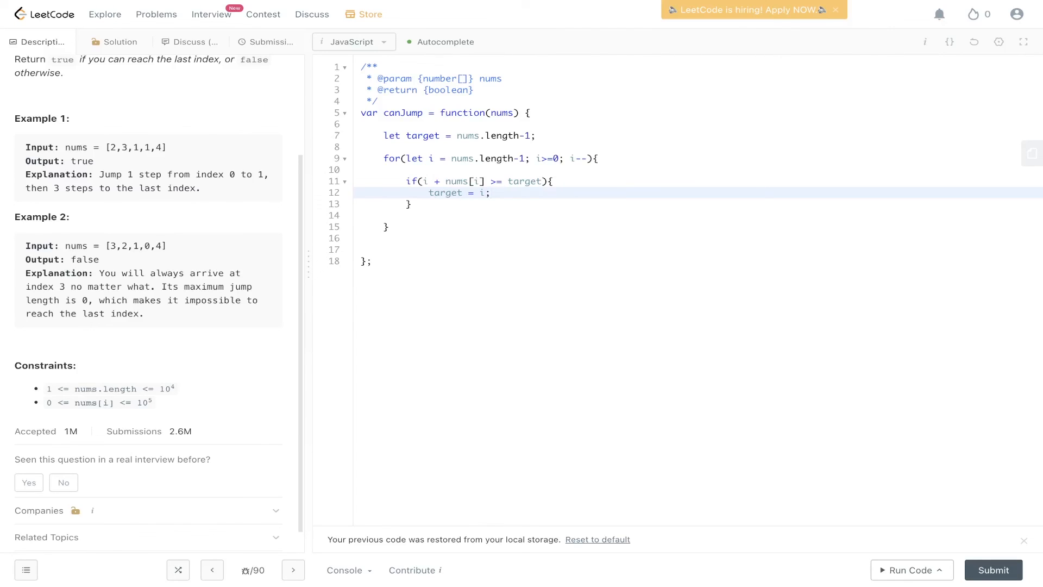
key(Enter)
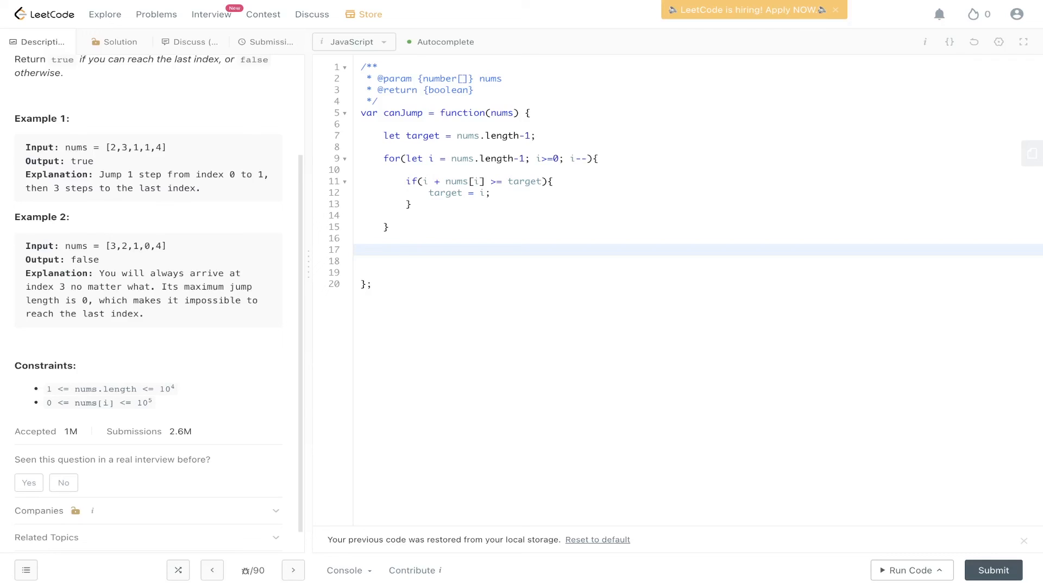
text(return tar)
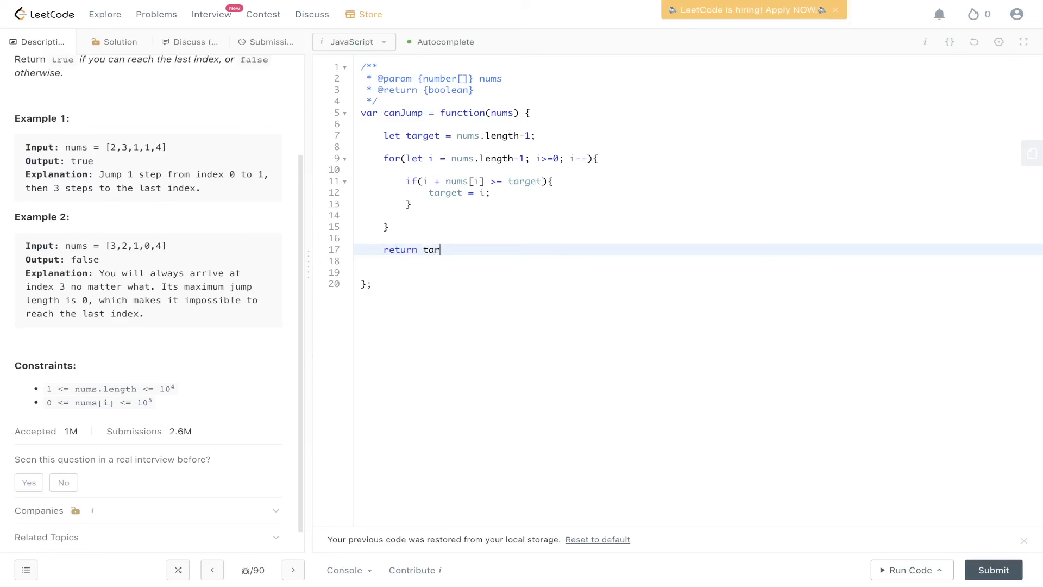
text(get === 0;)
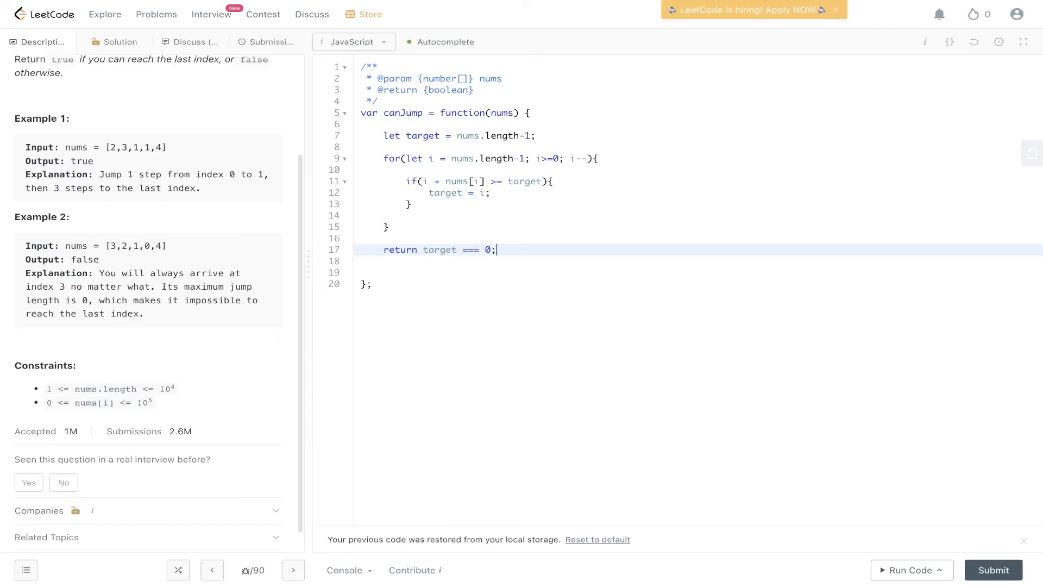
- Submit the canJump solution and get Accepted at 140 ms and 46.4 MB
click(909, 570)
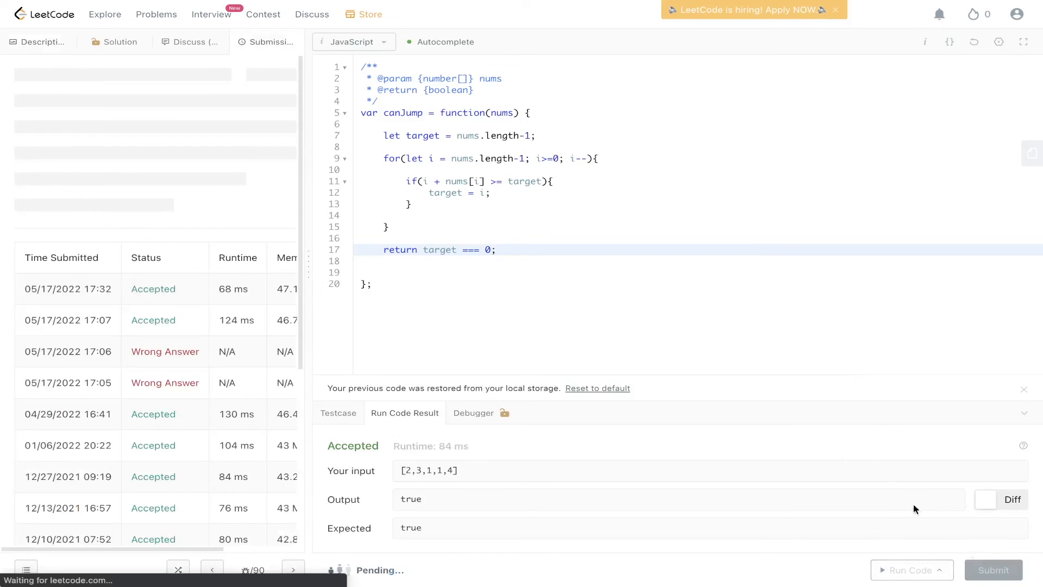
click(993, 569)
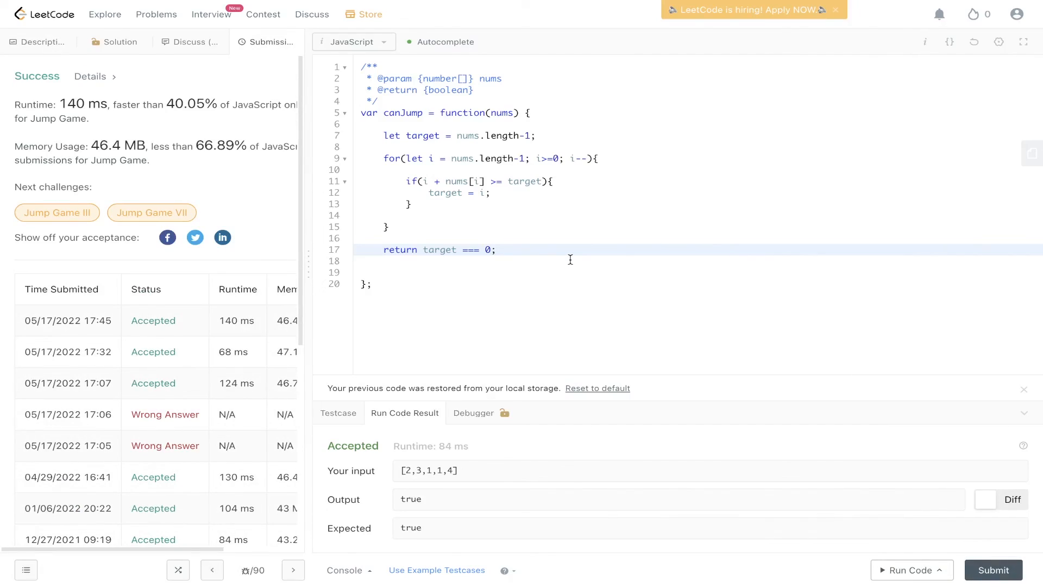